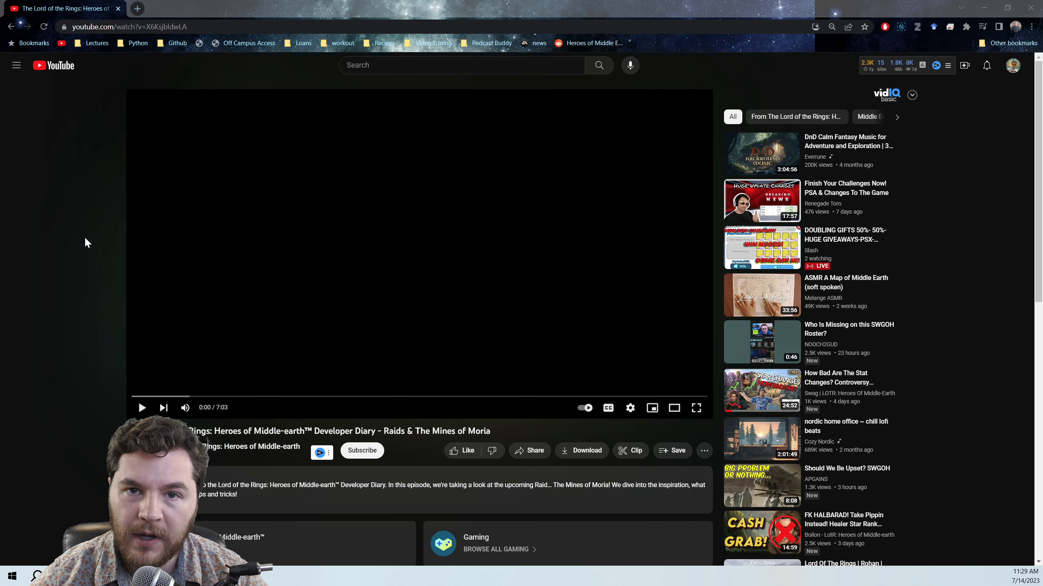
pyautogui.moveTo(246, 250)
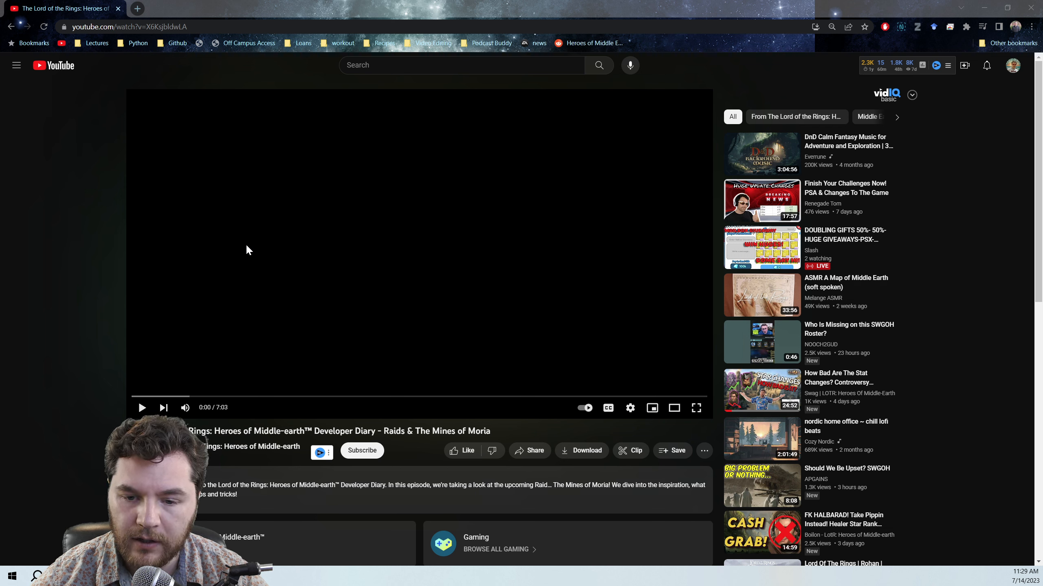
pyautogui.moveTo(75, 331)
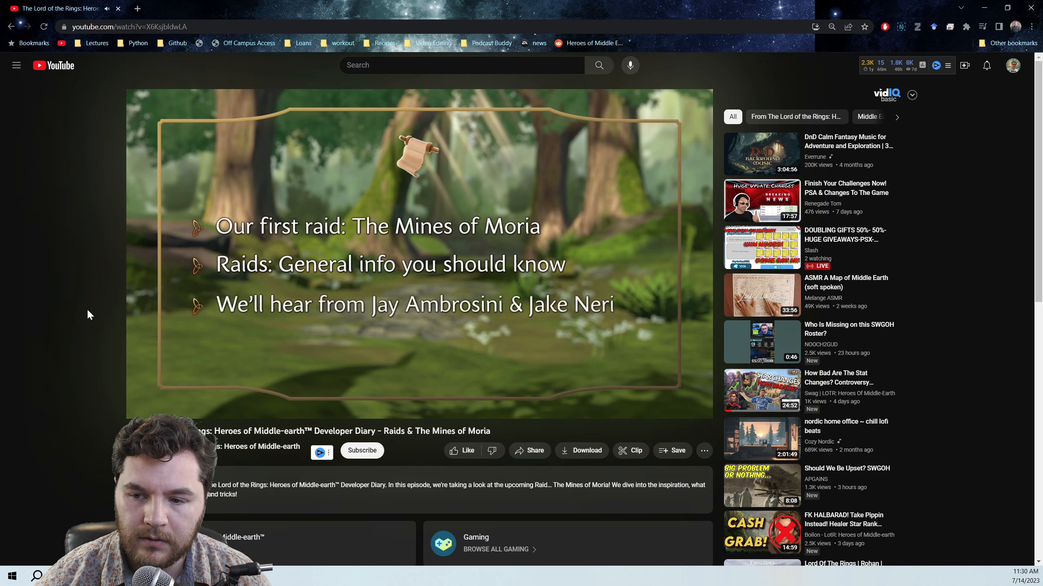
pyautogui.moveTo(411, 421)
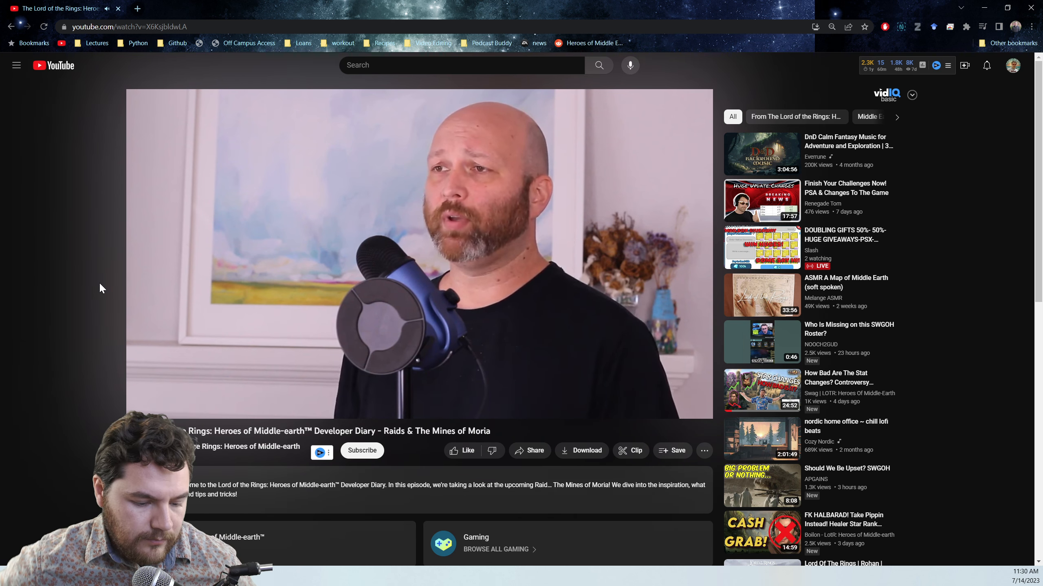
pyautogui.moveTo(685, 242)
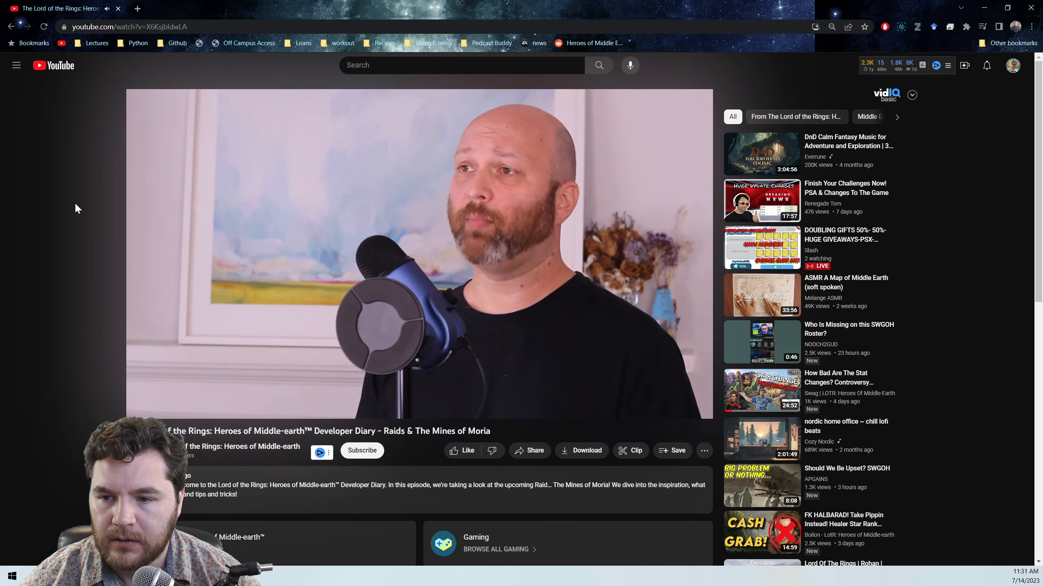
# - Pause the Mines of Moria developer diary during the raid discussion to comment on it
pyautogui.click(418, 254)
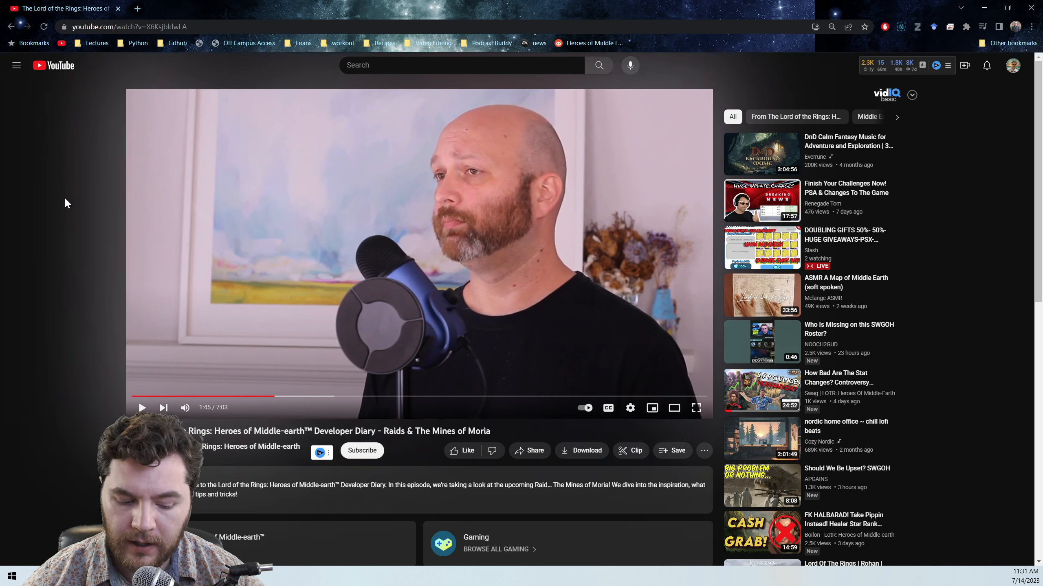
pyautogui.moveTo(78, 201)
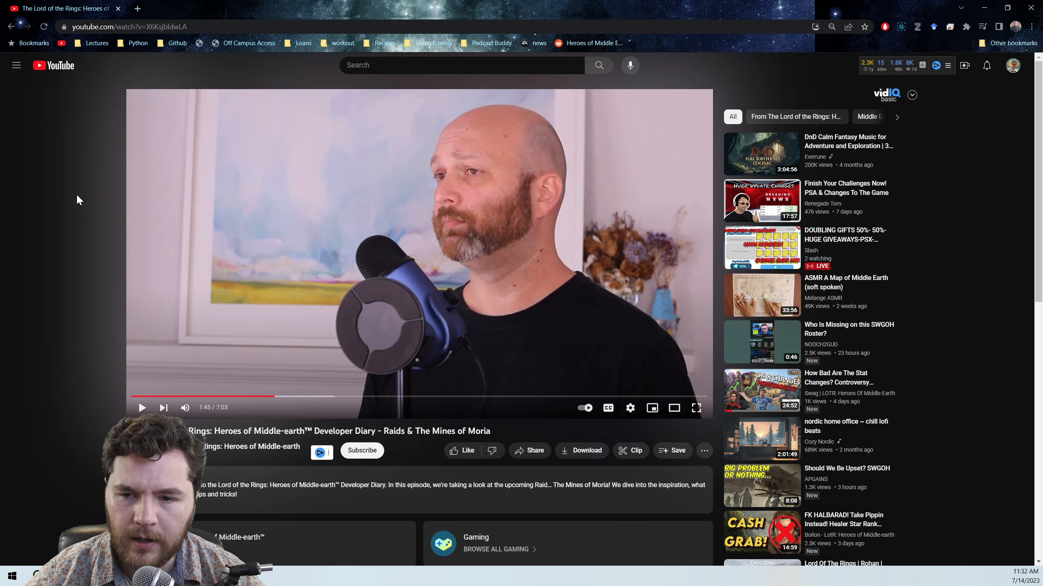
pyautogui.moveTo(86, 197)
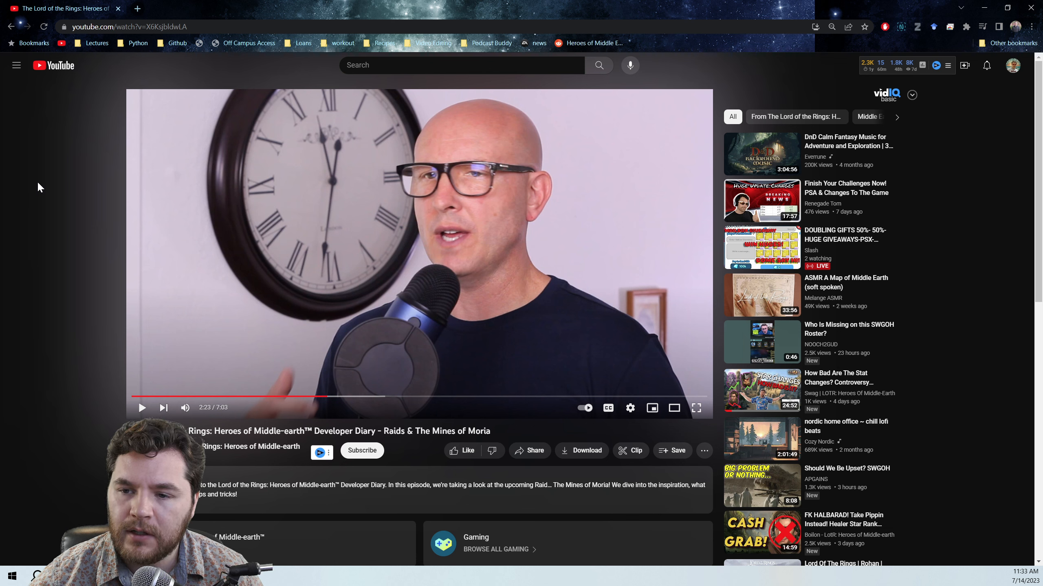
pyautogui.moveTo(59, 184)
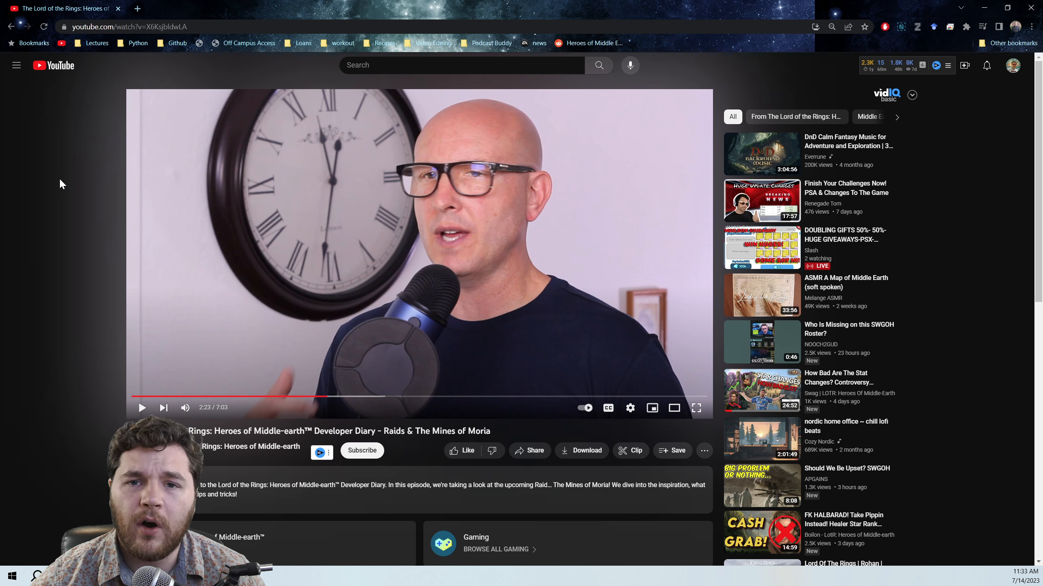
pyautogui.moveTo(197, 165)
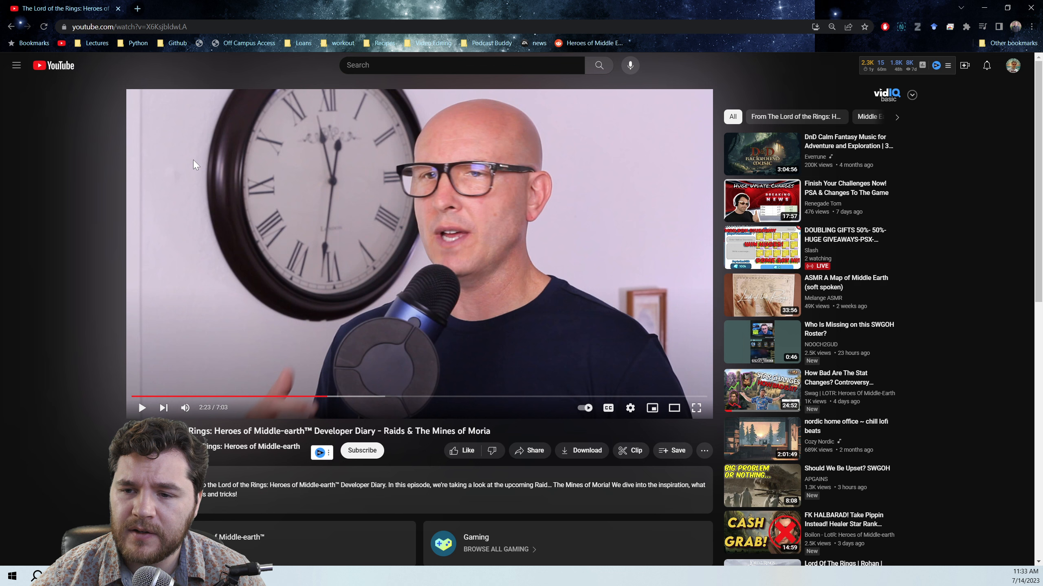
pyautogui.moveTo(215, 175)
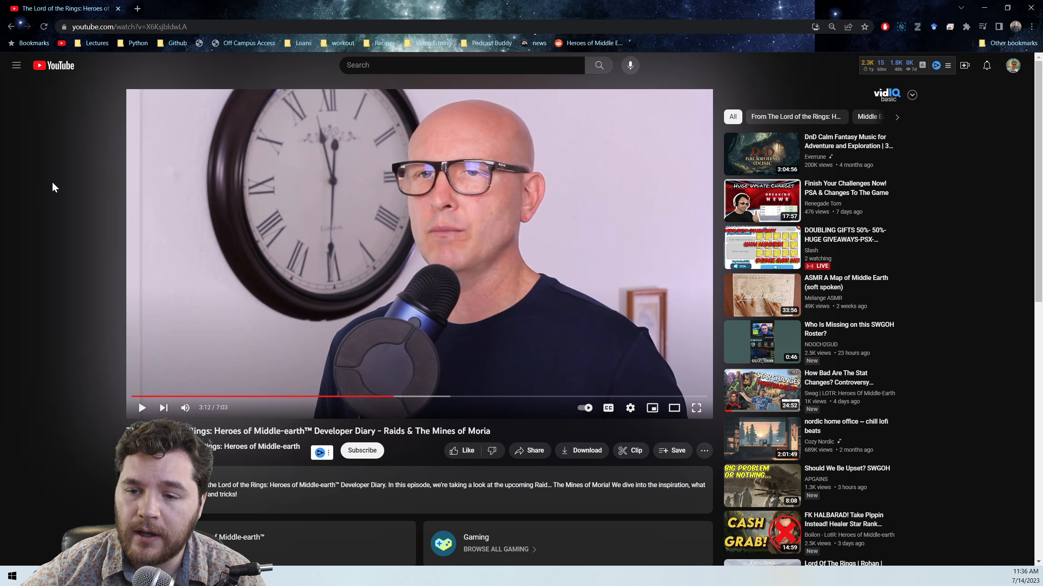
pyautogui.moveTo(58, 178)
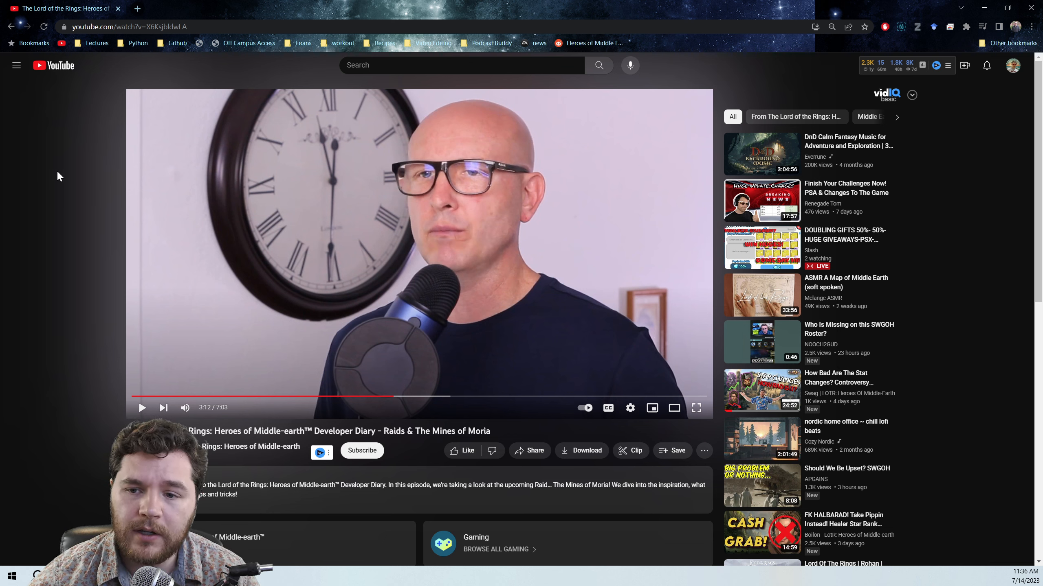
pyautogui.moveTo(75, 182)
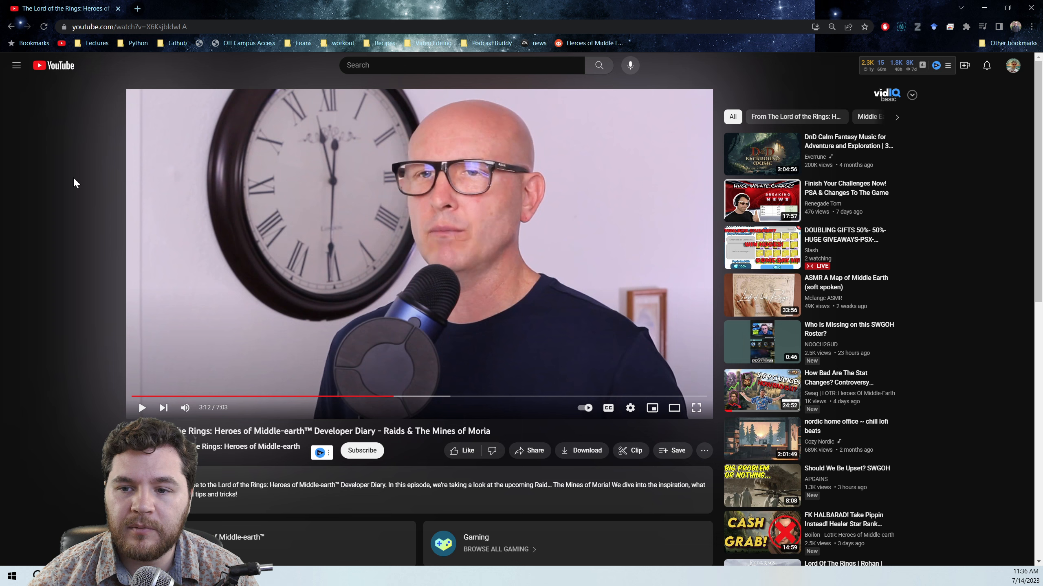
# - Resume the developer diary from the developer speaking beside the wall clock
pyautogui.click(418, 255)
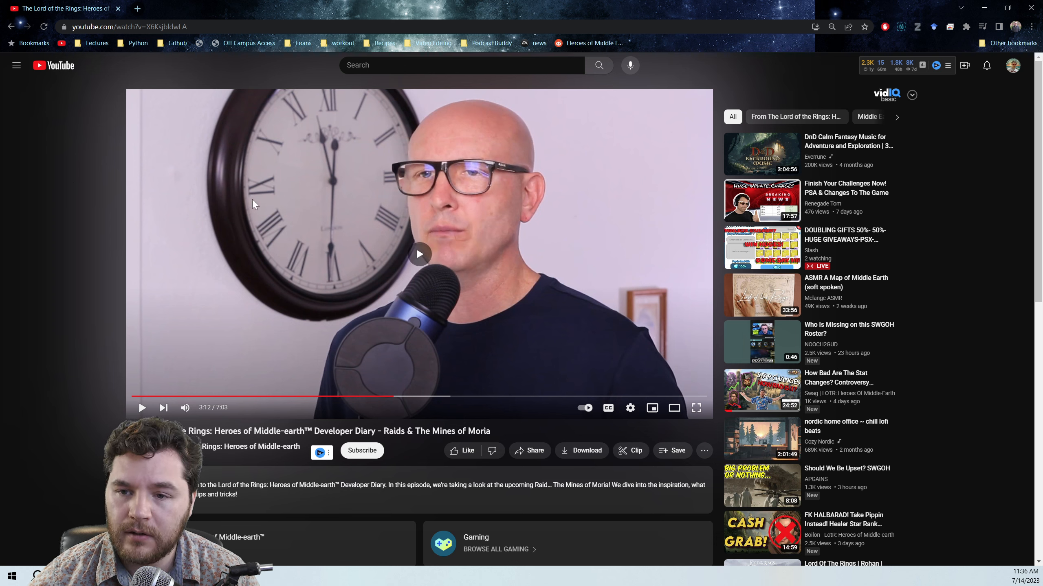
pyautogui.click(419, 254)
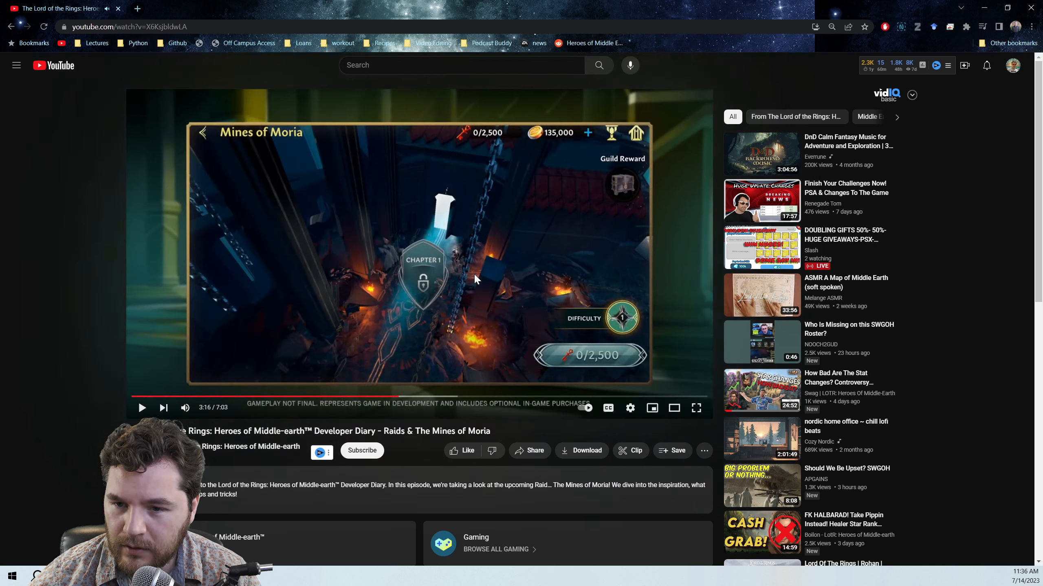
pyautogui.moveTo(429, 207)
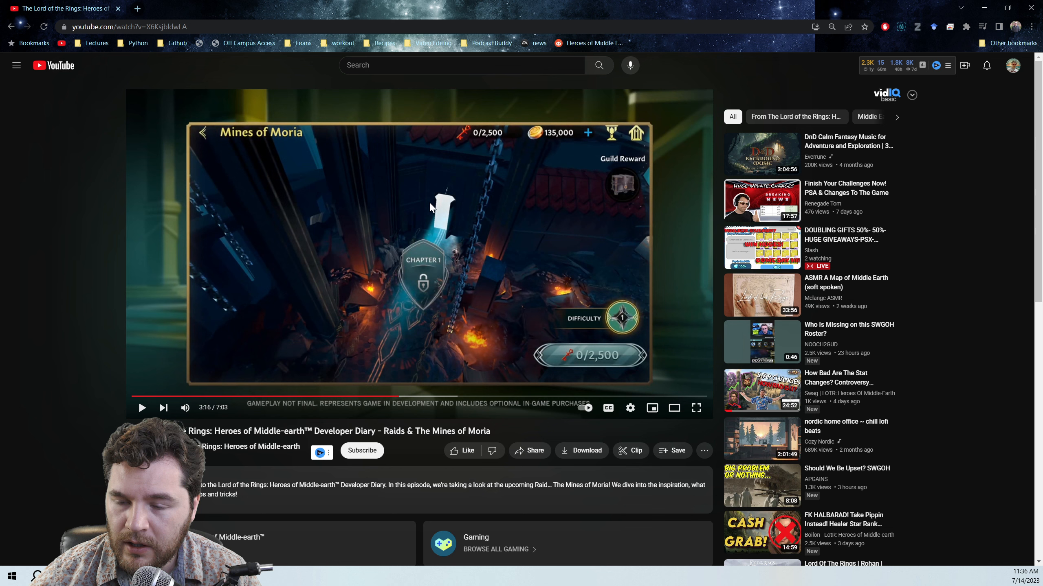
pyautogui.moveTo(450, 196)
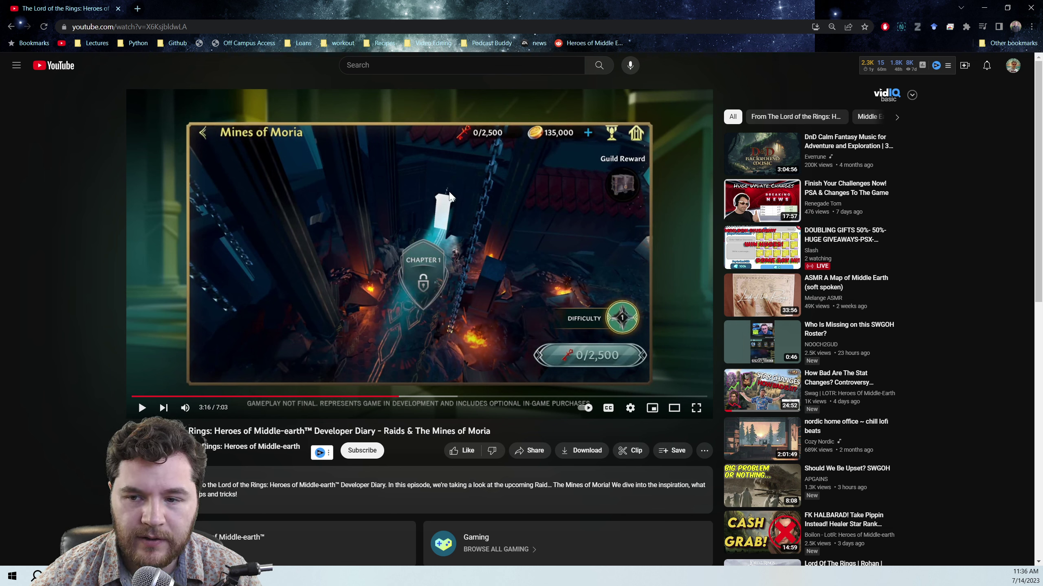
pyautogui.moveTo(465, 212)
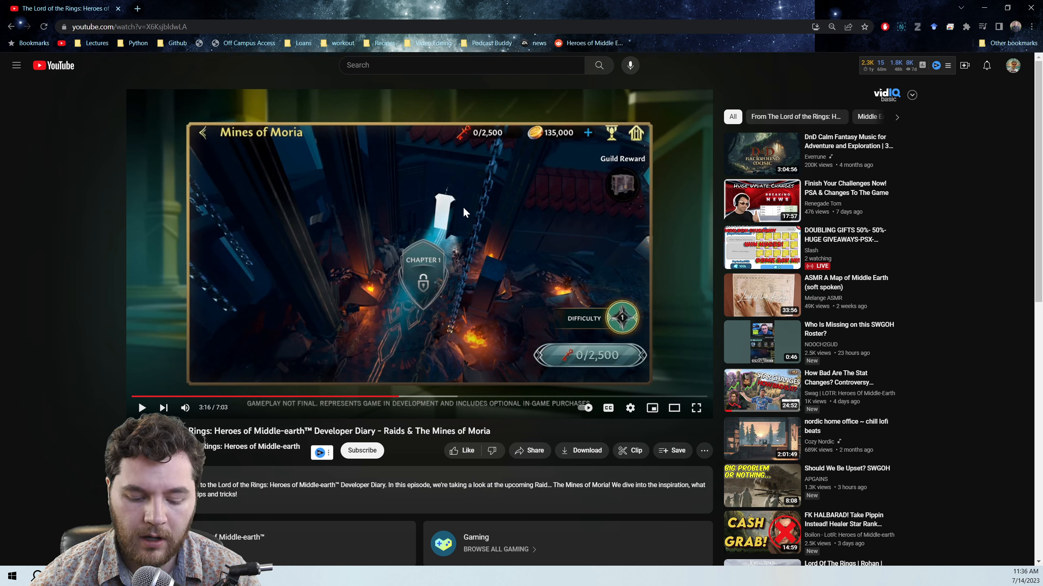
pyautogui.moveTo(454, 202)
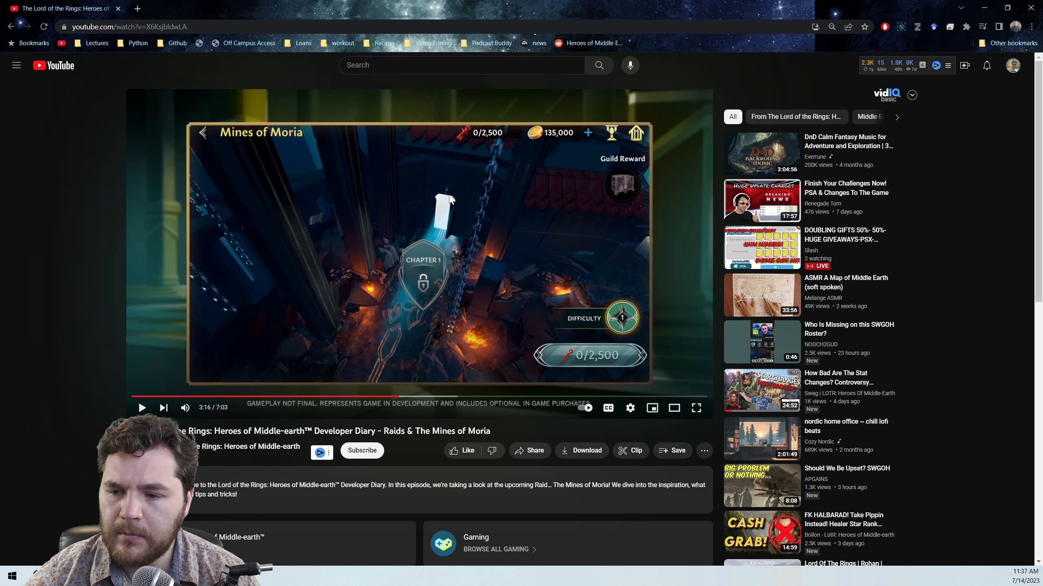
pyautogui.moveTo(549, 264)
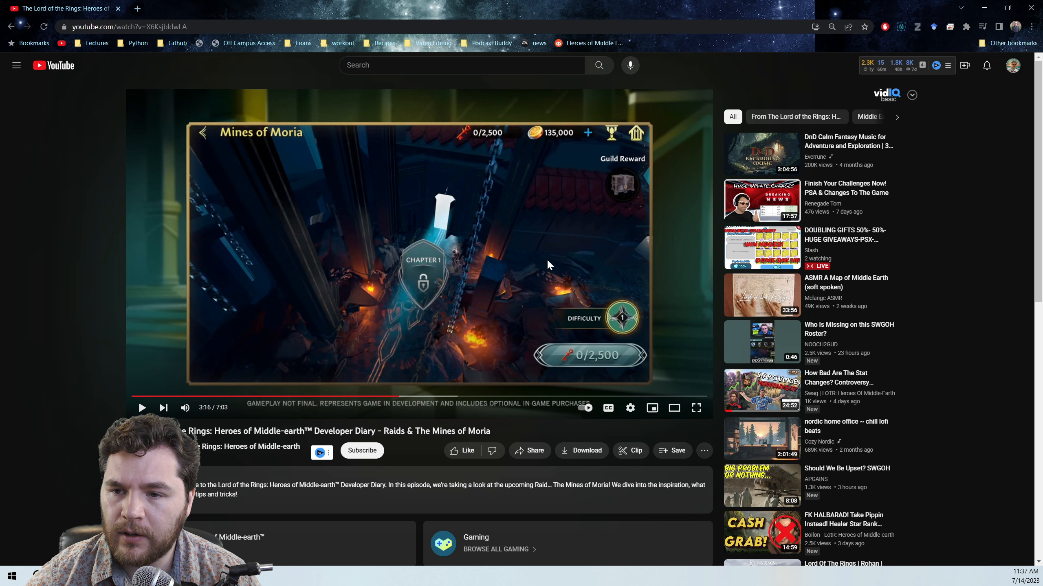
pyautogui.moveTo(521, 258)
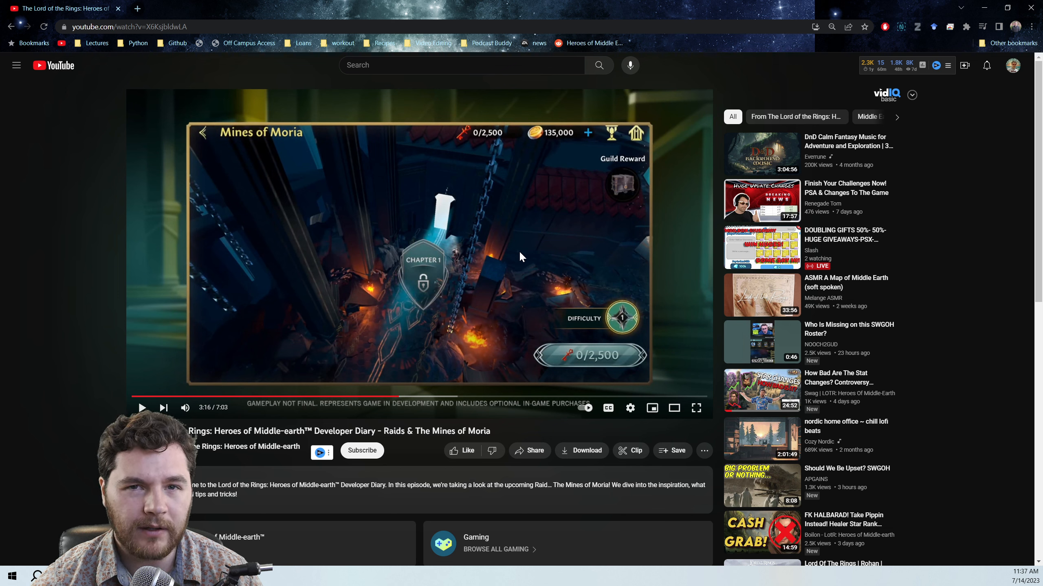
pyautogui.moveTo(501, 233)
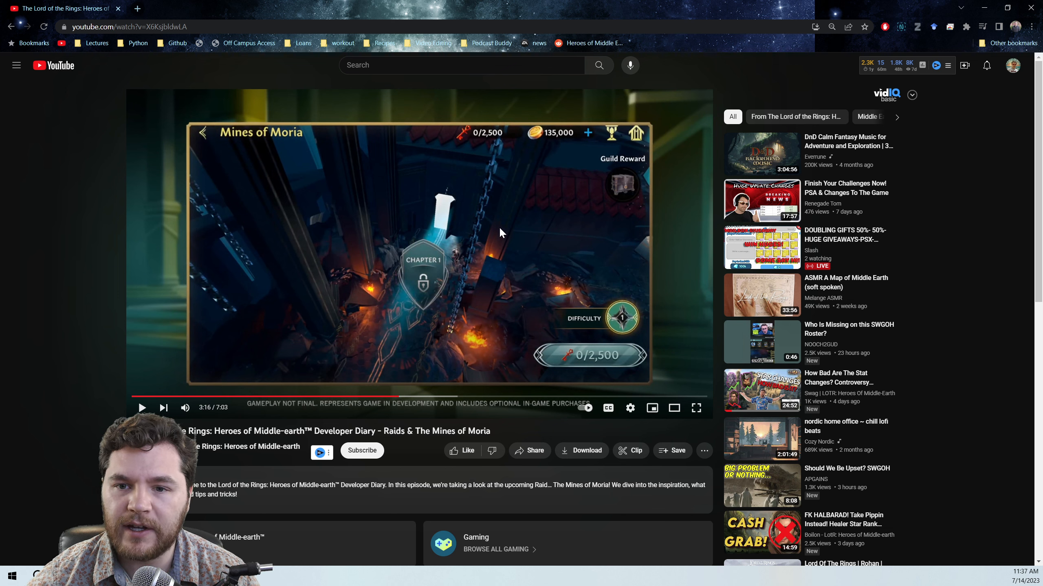
pyautogui.moveTo(489, 234)
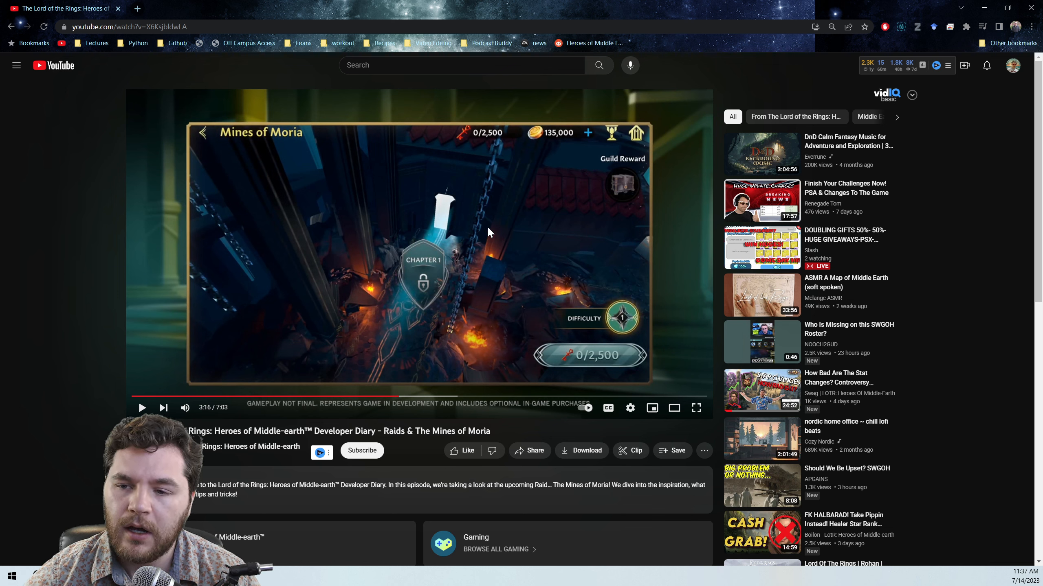
pyautogui.moveTo(484, 227)
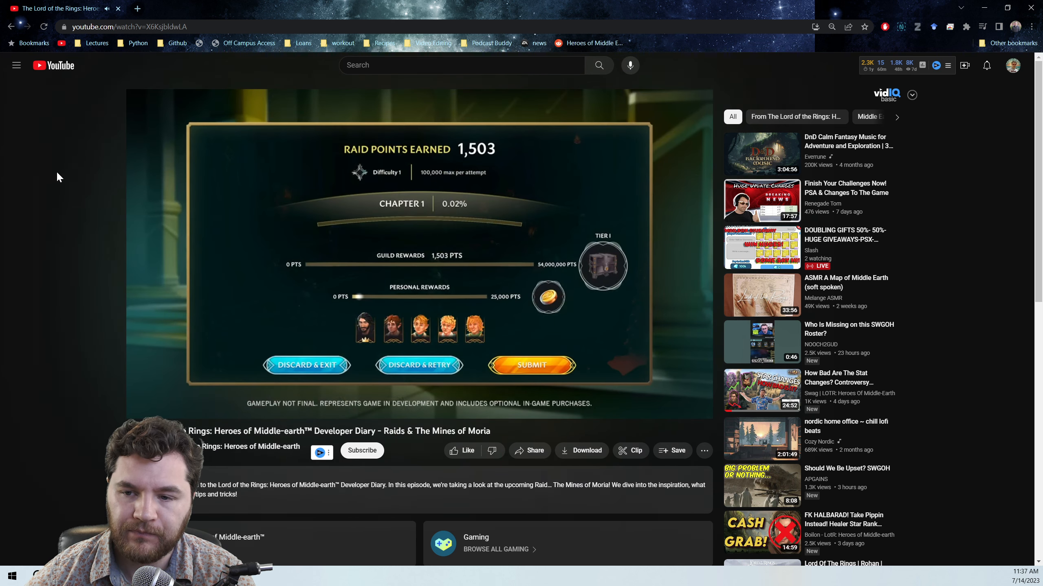
pyautogui.moveTo(214, 192)
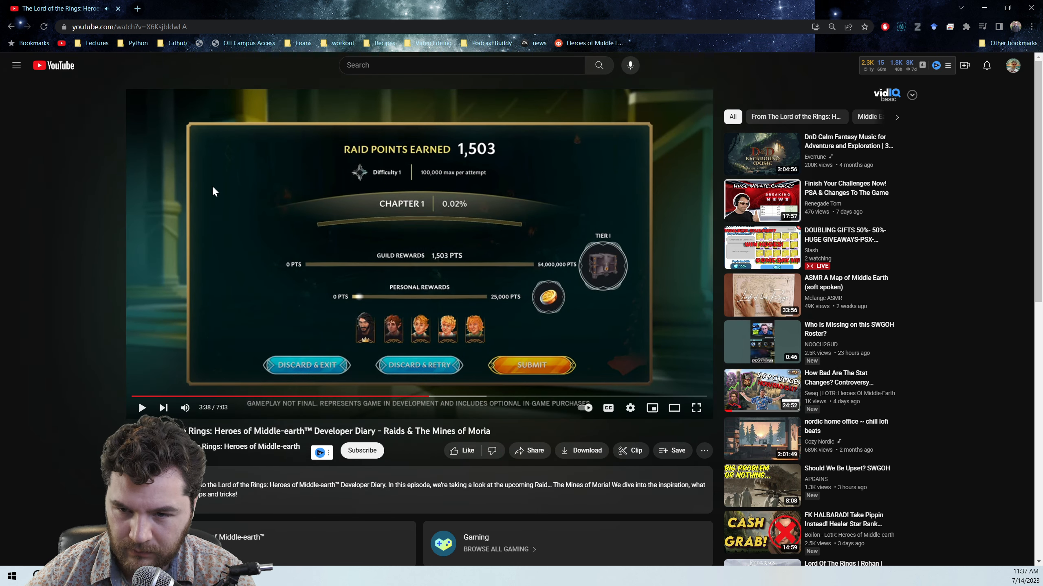
pyautogui.moveTo(228, 161)
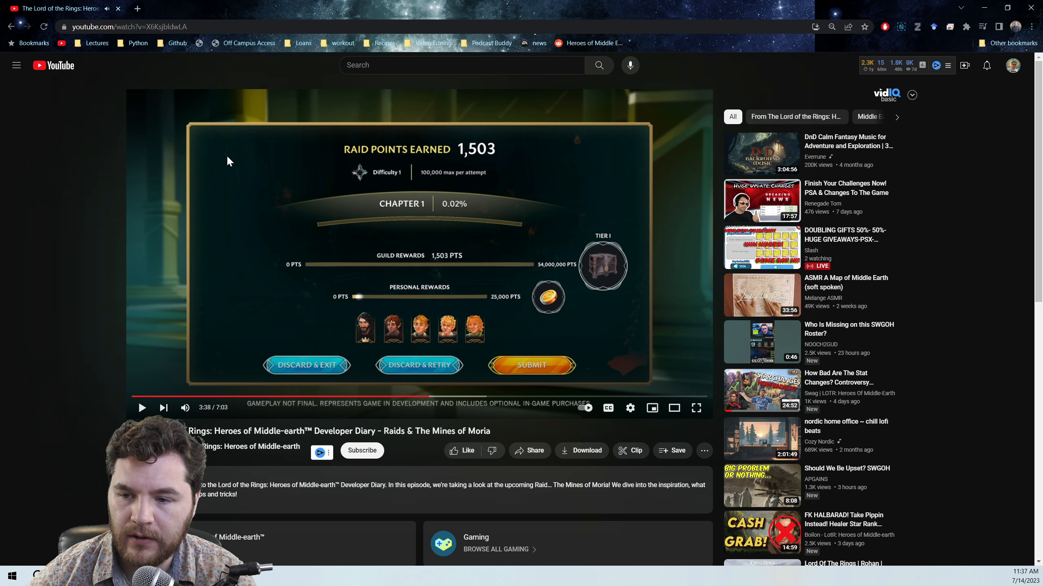
pyautogui.moveTo(53, 185)
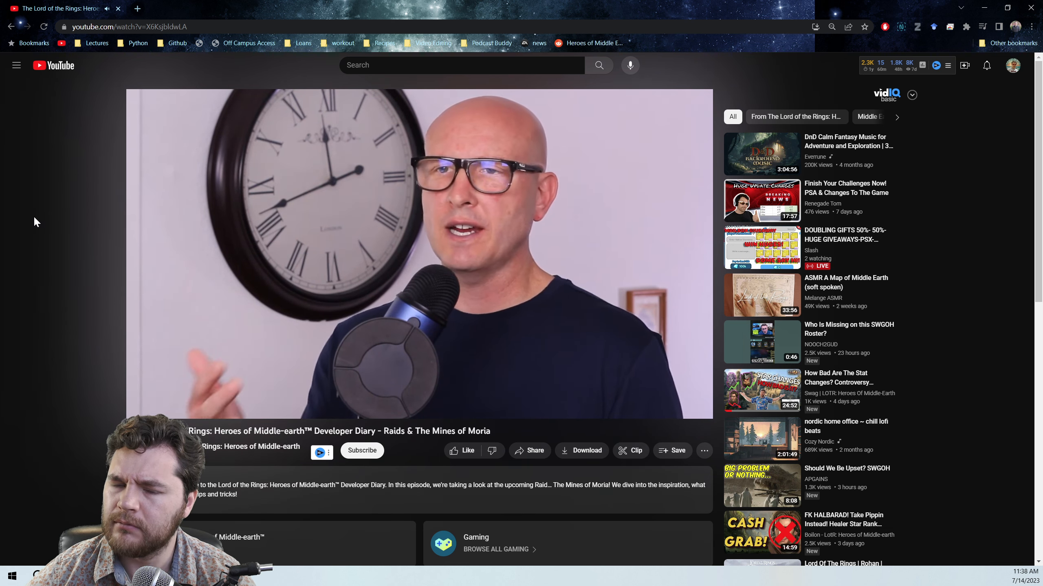
# - Play the diary past the raid points results to the developer talking at 3:58
pyautogui.click(419, 266)
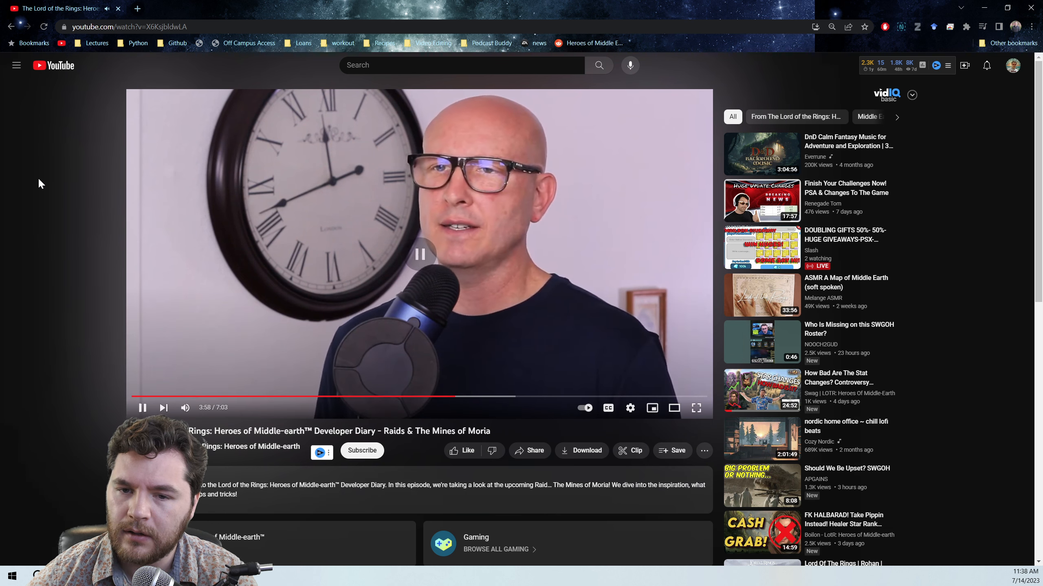
# - Pause the diary at 3:58 on the developer speaking beside the wall clock
pyautogui.click(419, 254)
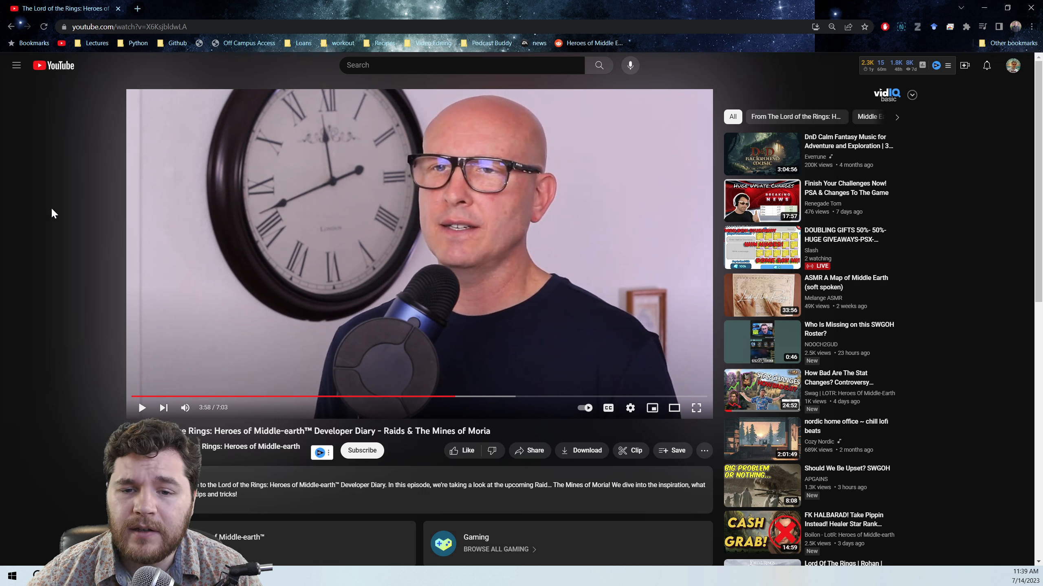
pyautogui.moveTo(48, 211)
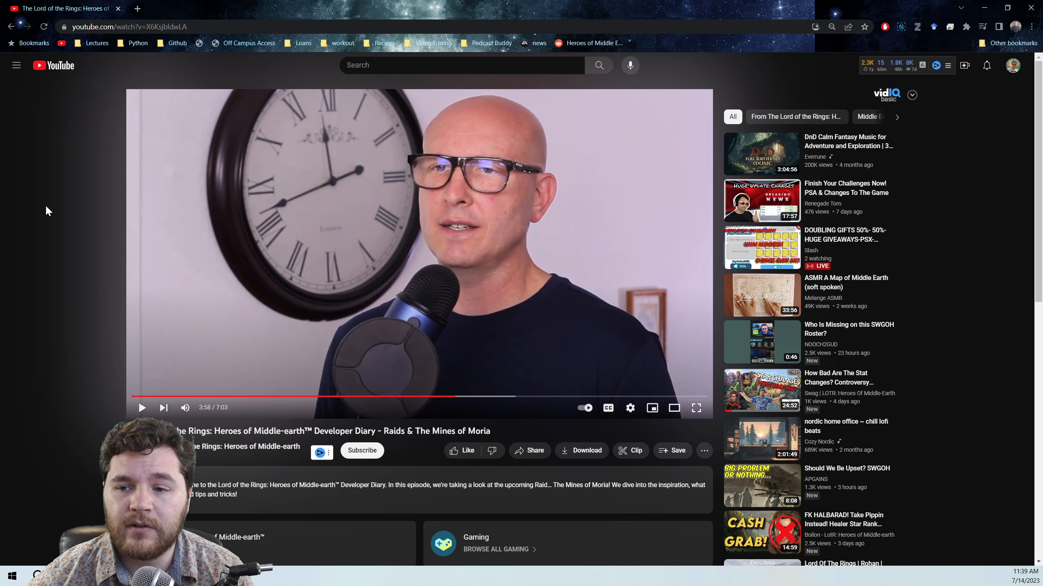
pyautogui.moveTo(58, 209)
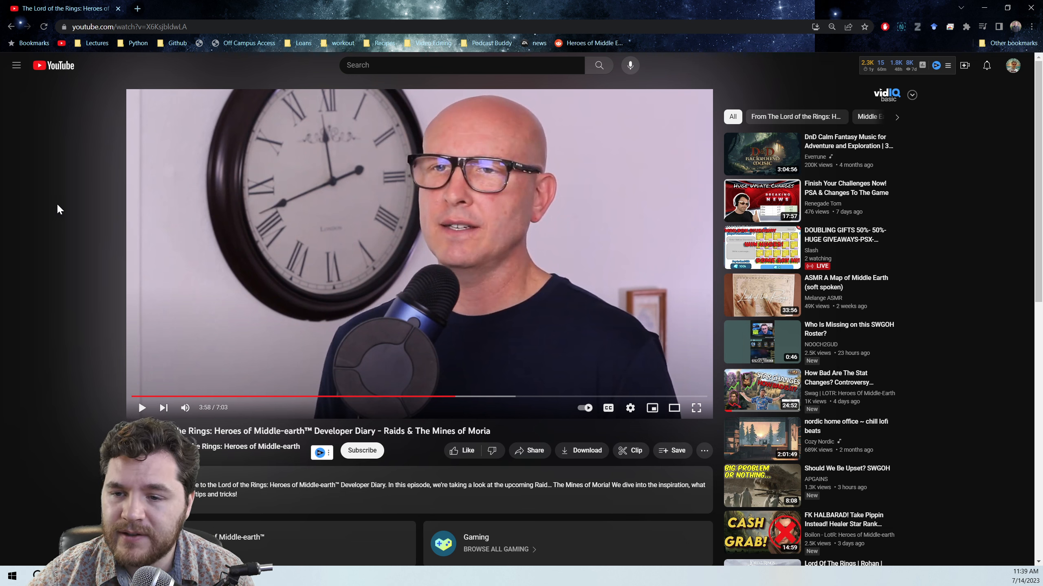
pyautogui.moveTo(259, 204)
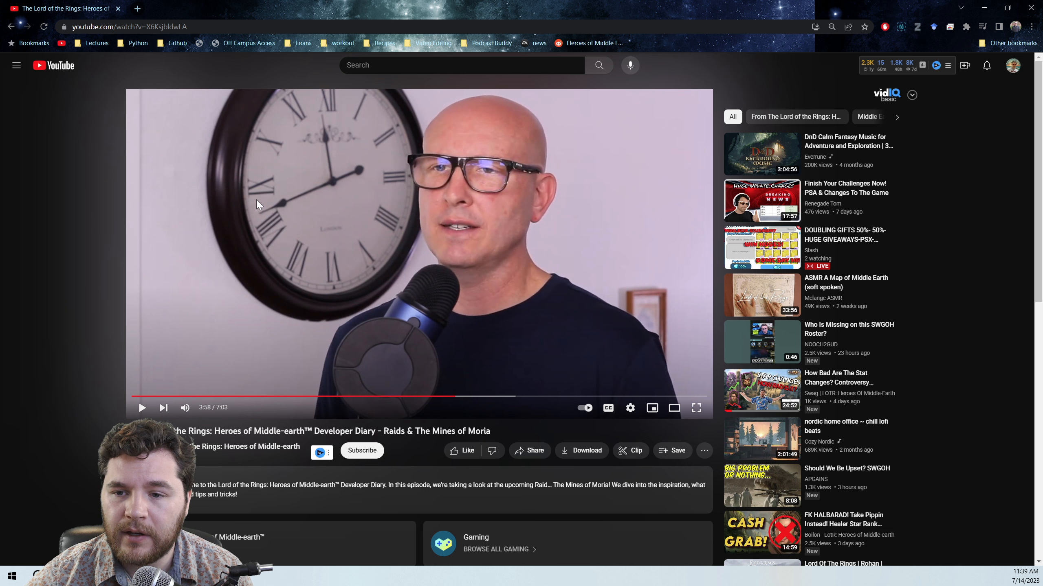
pyautogui.moveTo(273, 196)
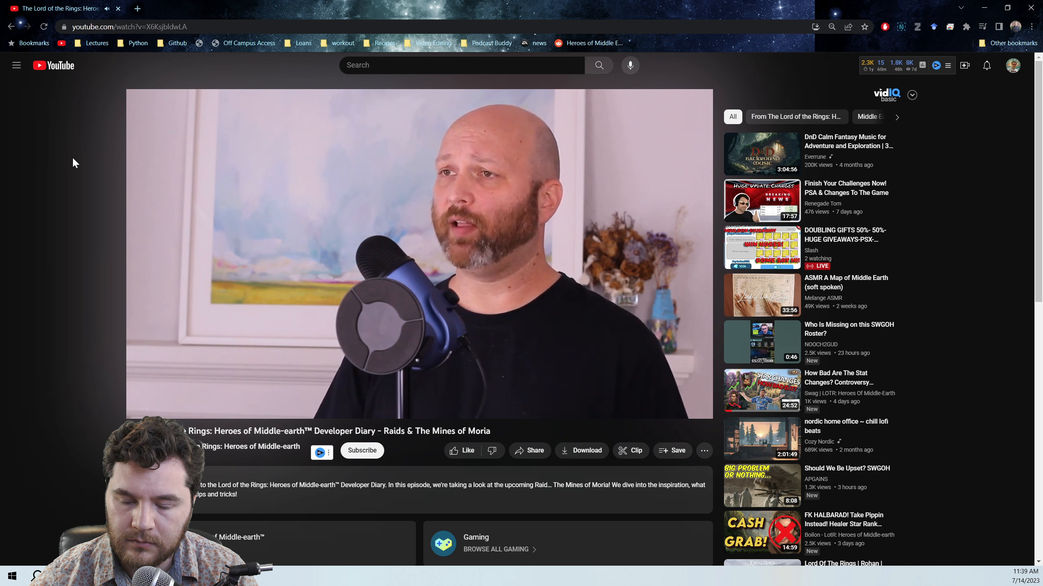
pyautogui.moveTo(85, 175)
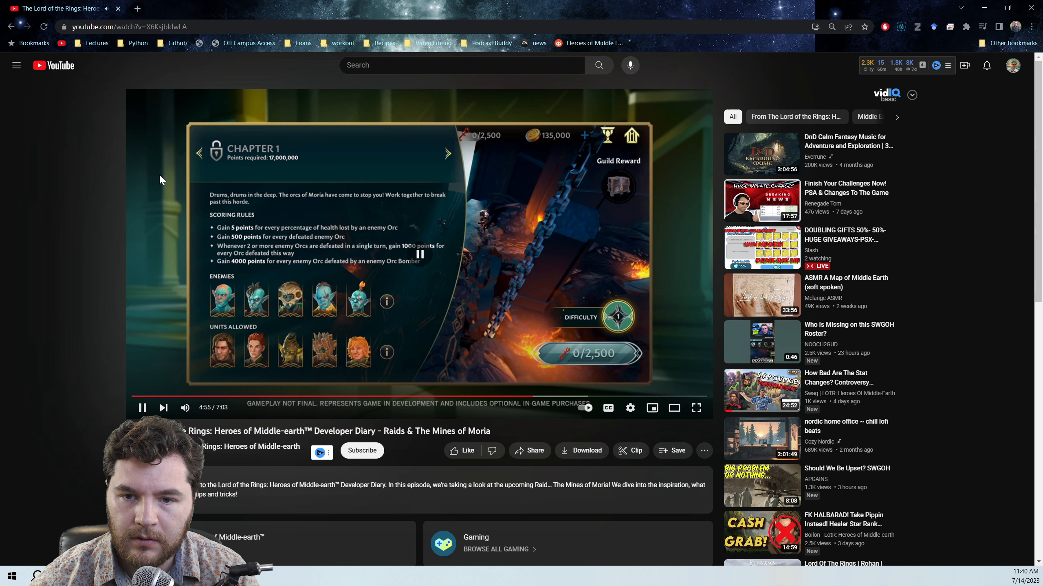
# - Pause the diary at 4:55 on the Mines of Moria Chapter 1 scoring rules screen
pyautogui.click(141, 407)
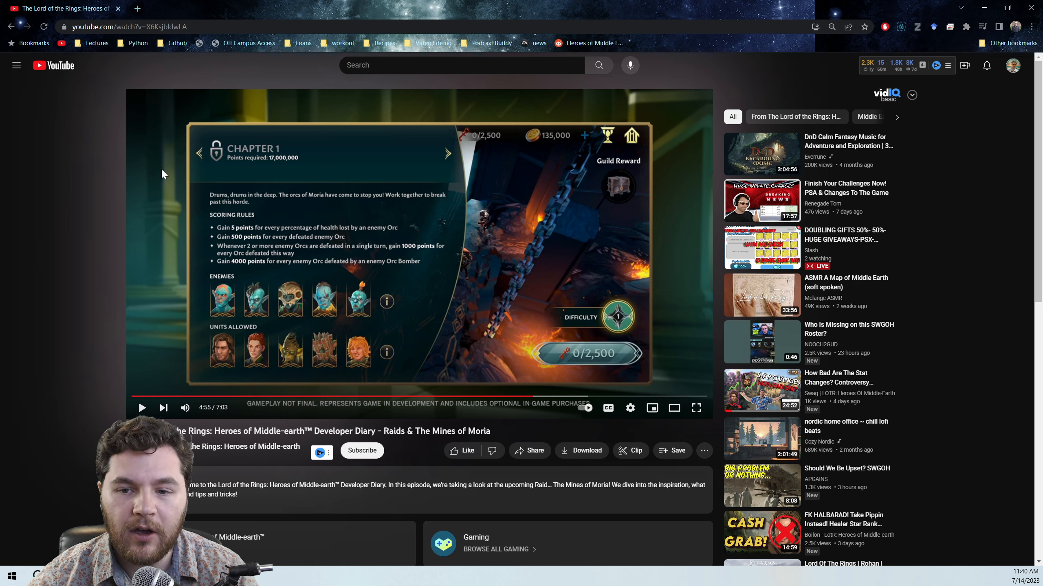
pyautogui.moveTo(163, 173)
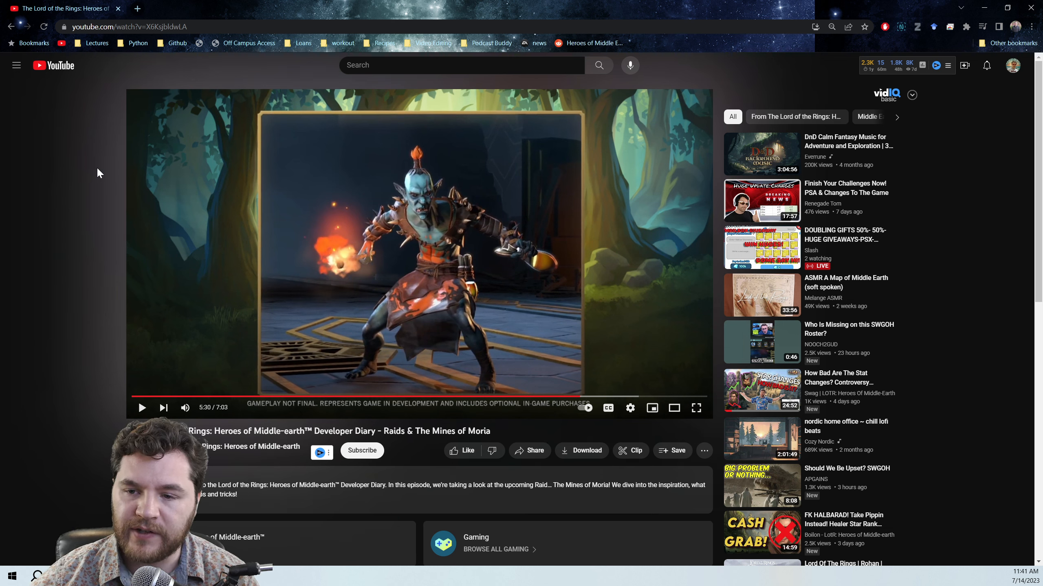
pyautogui.moveTo(70, 189)
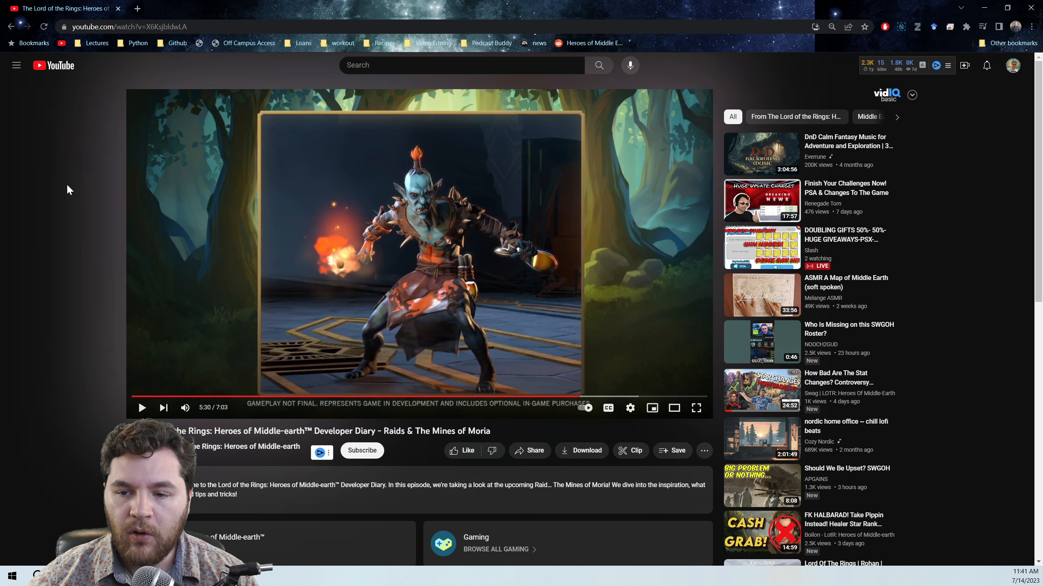
pyautogui.moveTo(75, 194)
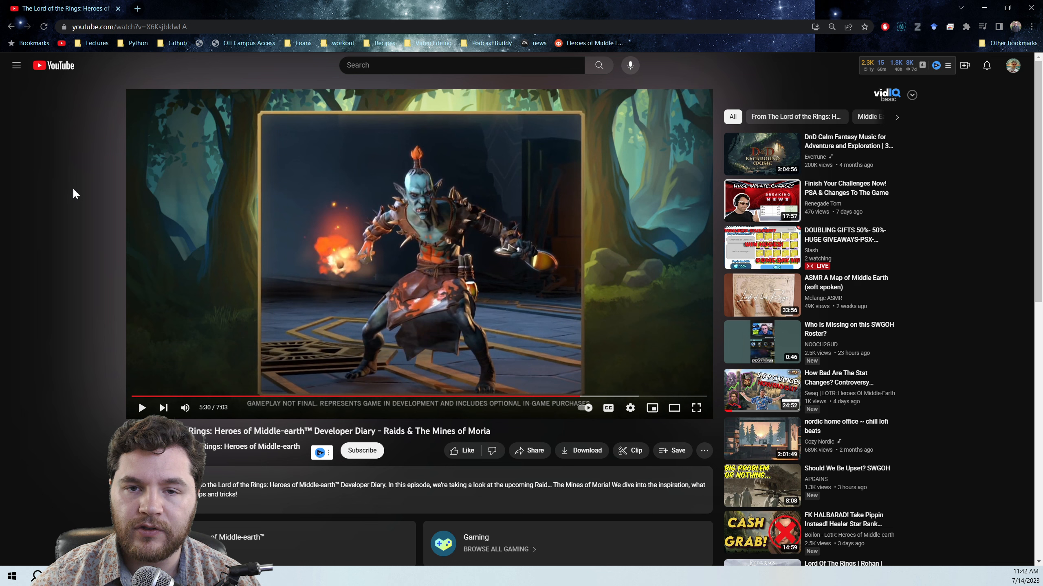
pyautogui.moveTo(274, 142)
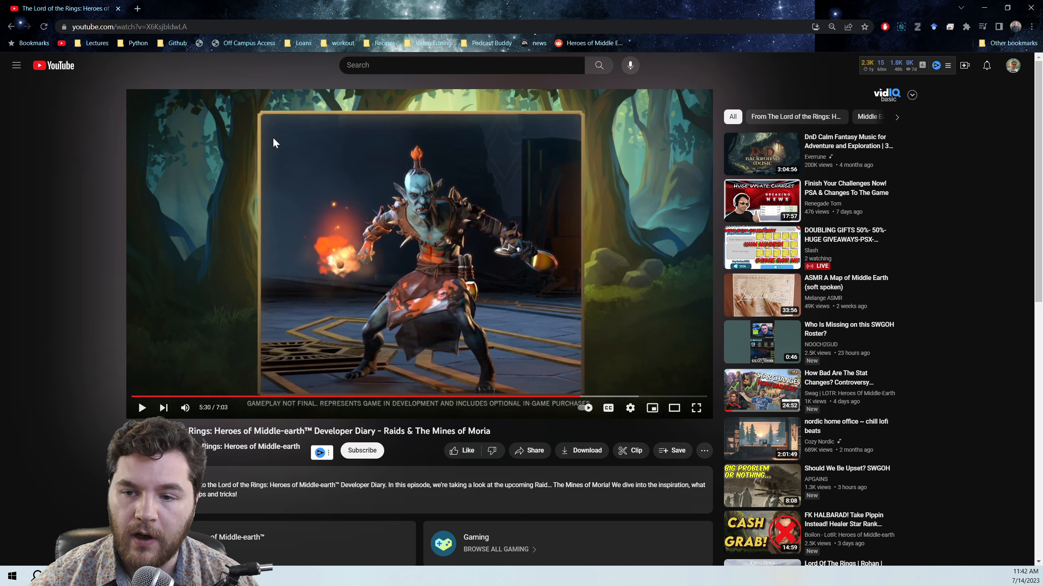
pyautogui.moveTo(476, 173)
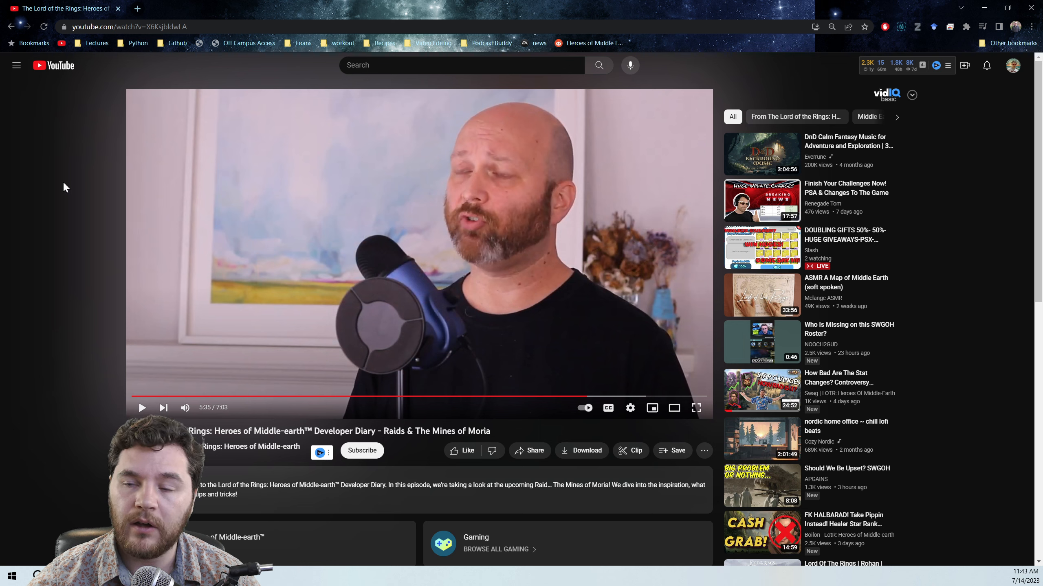
pyautogui.moveTo(182, 188)
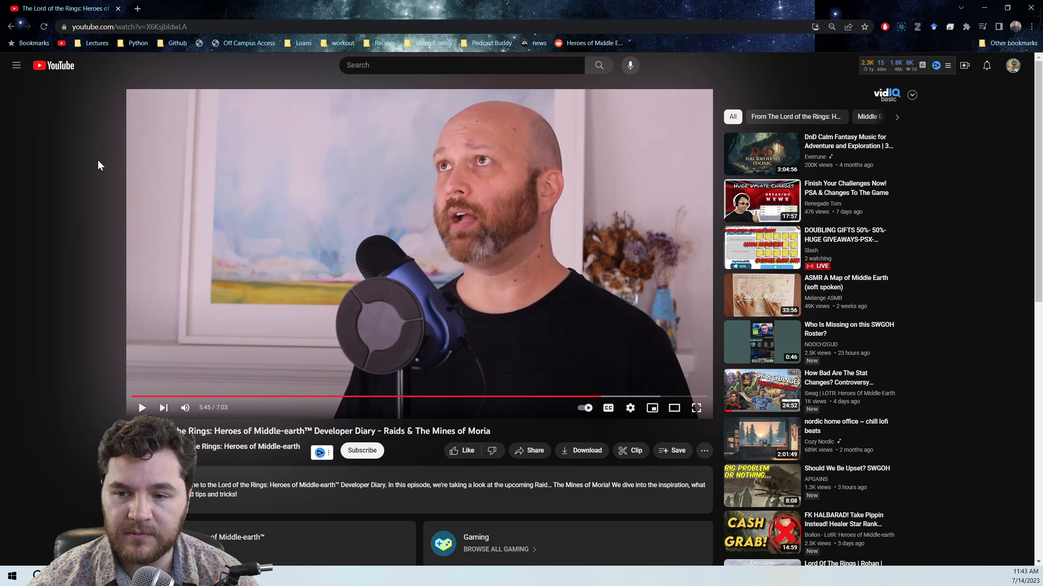
pyautogui.moveTo(94, 169)
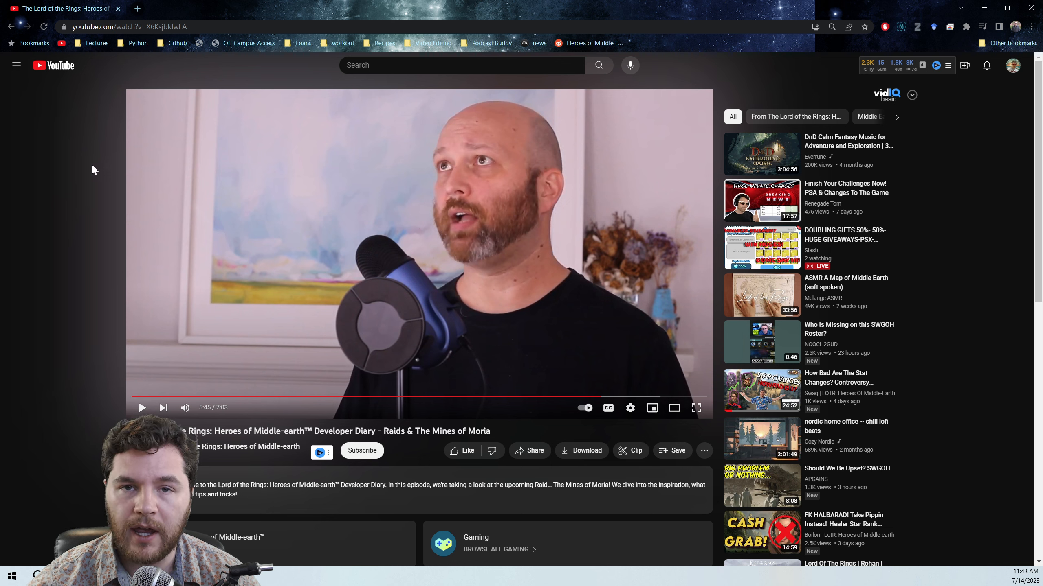
pyautogui.moveTo(67, 152)
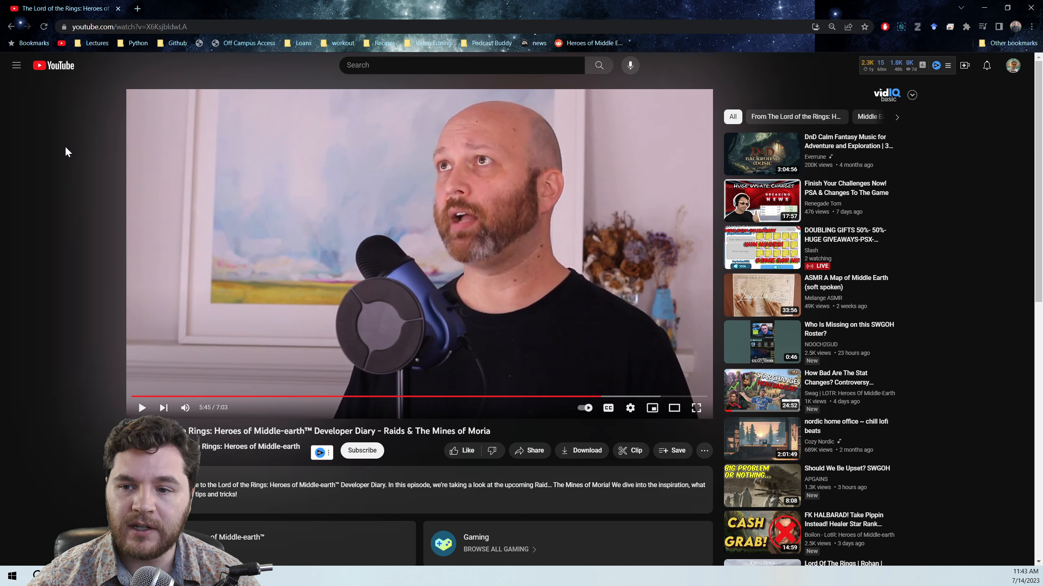
pyautogui.moveTo(96, 160)
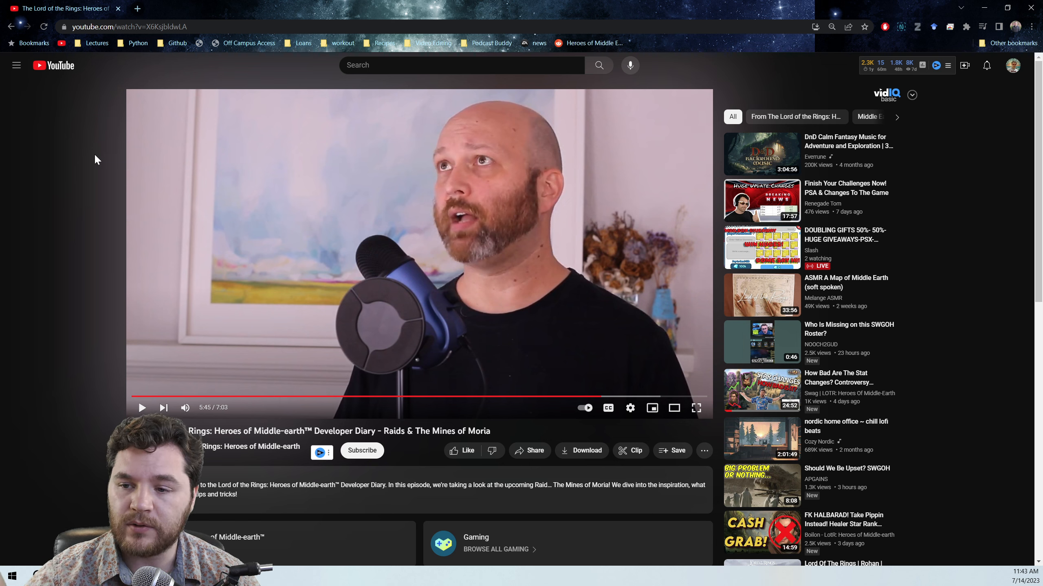
pyautogui.moveTo(266, 164)
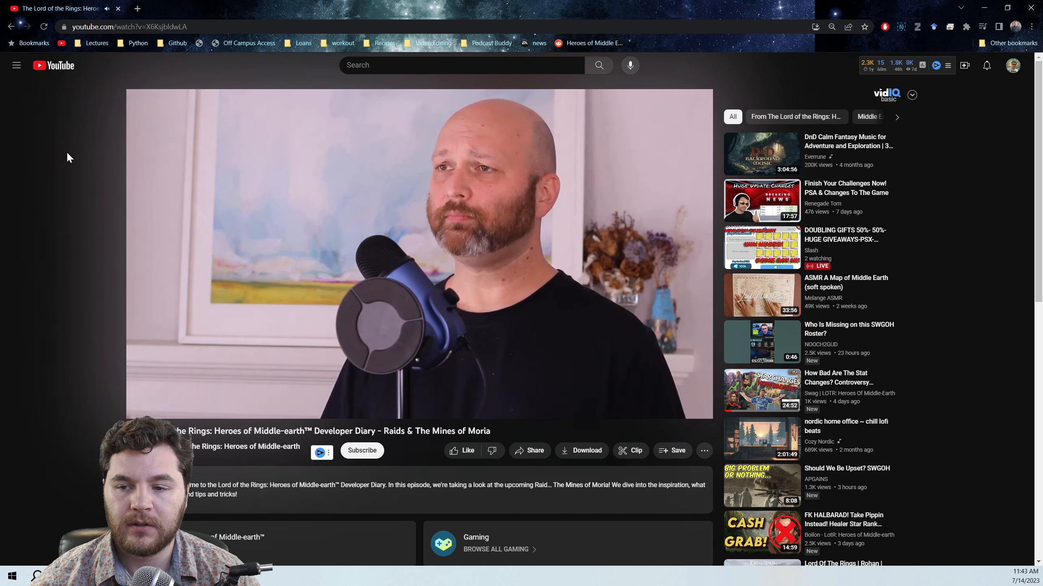
pyautogui.moveTo(103, 166)
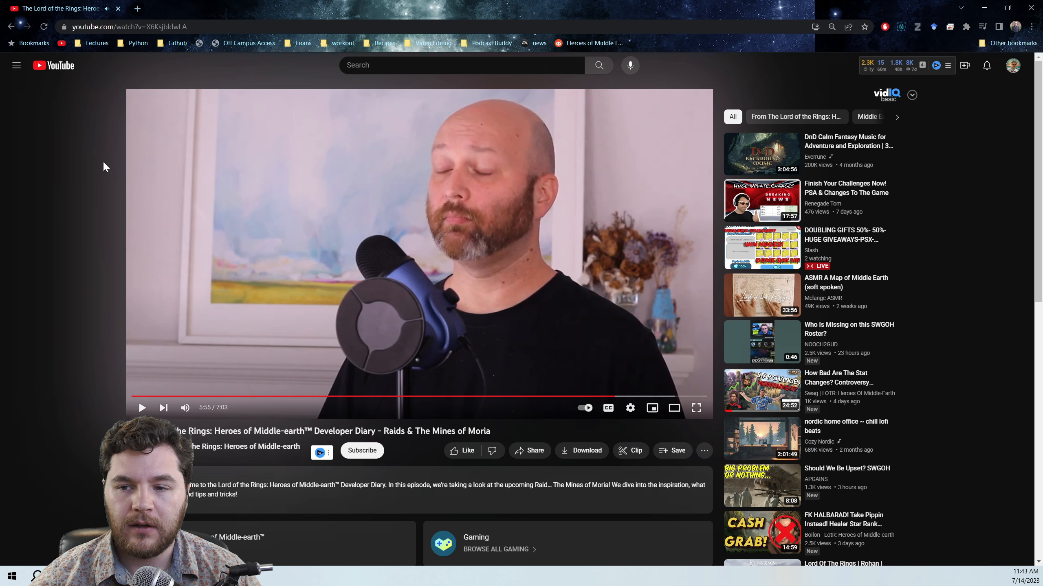
pyautogui.moveTo(270, 184)
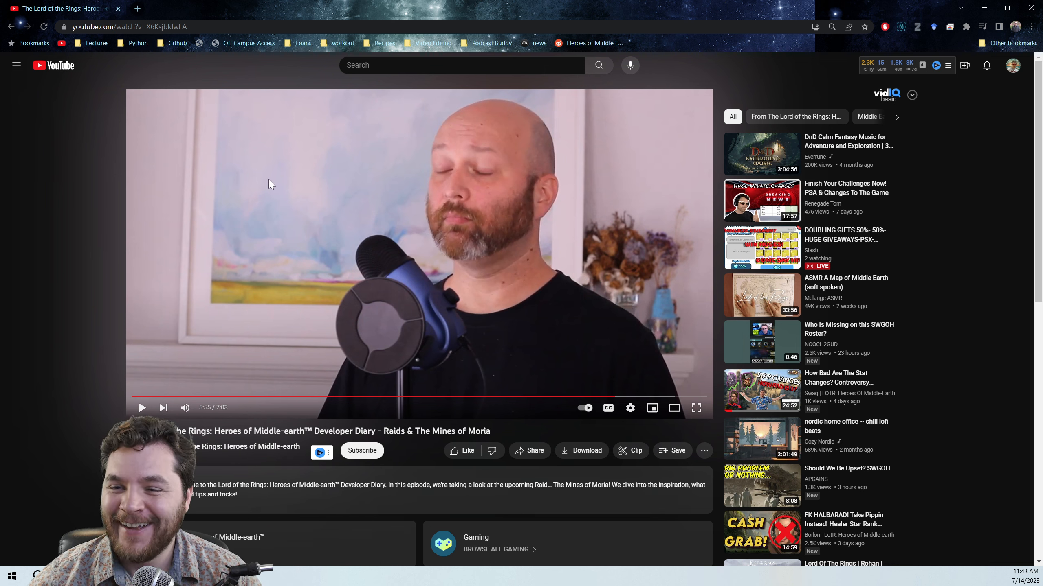
pyautogui.moveTo(85, 170)
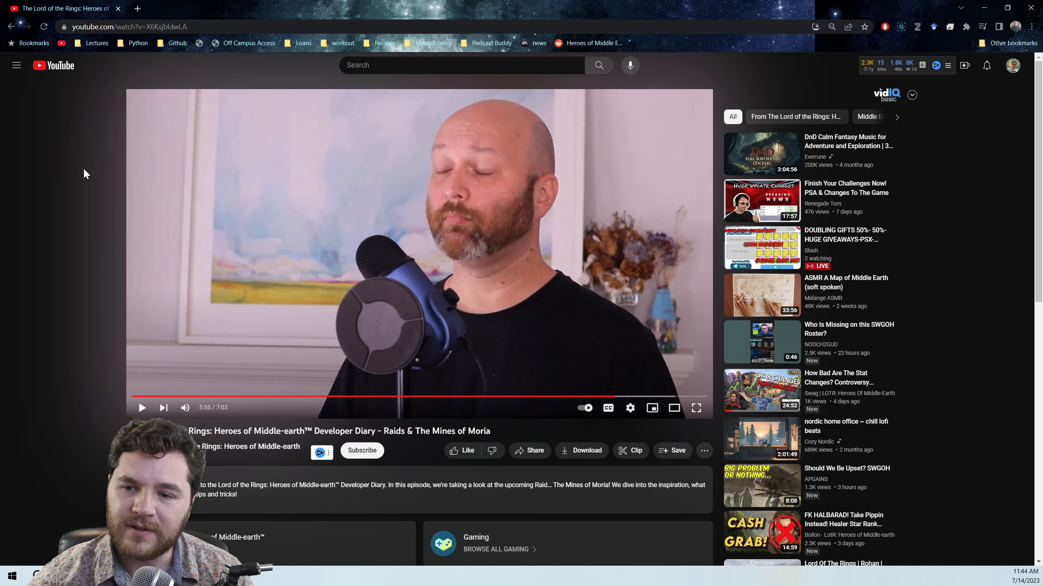
pyautogui.moveTo(325, 160)
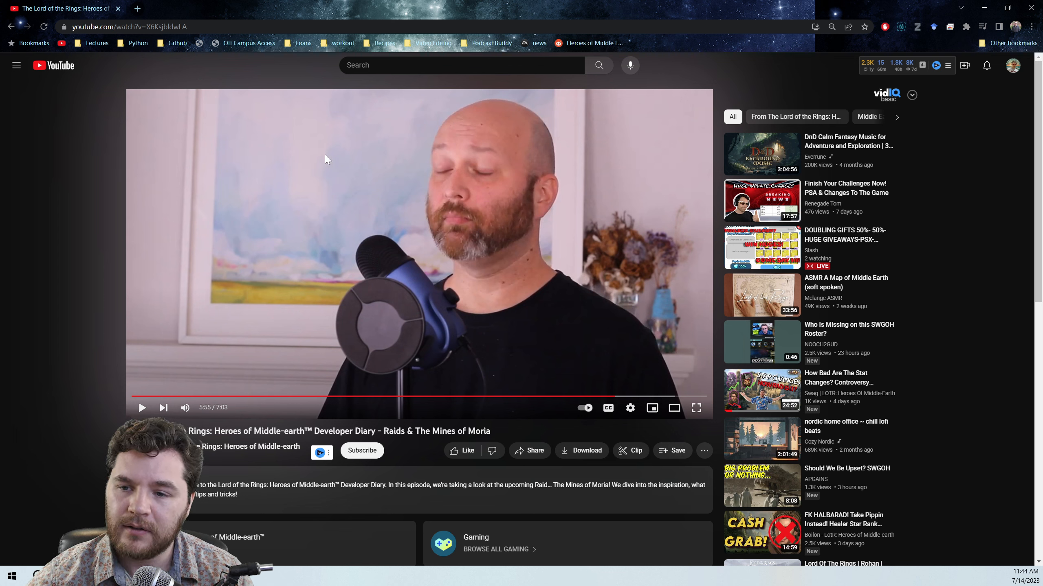
pyautogui.moveTo(259, 201)
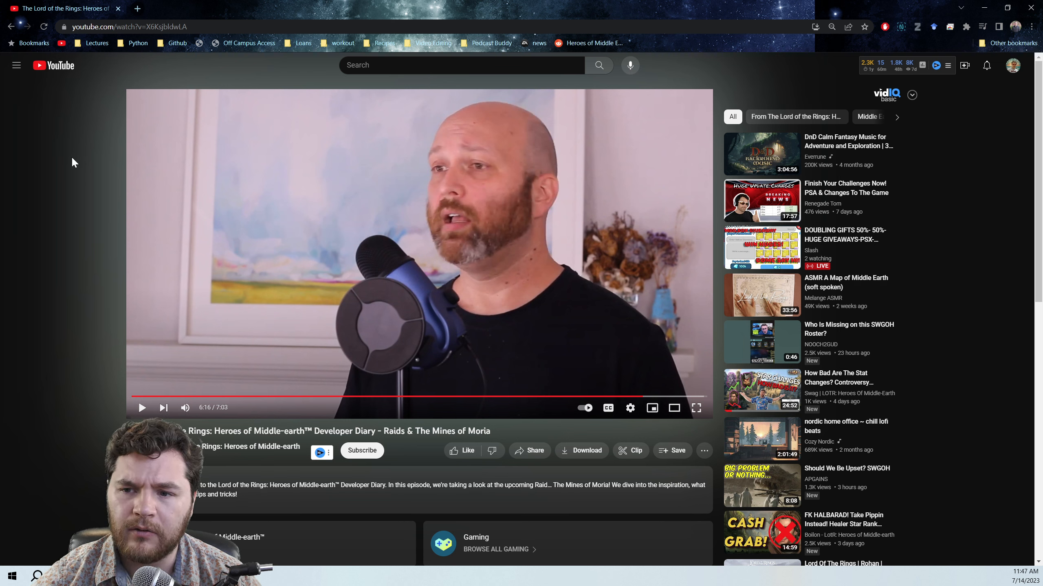
pyautogui.click(418, 254)
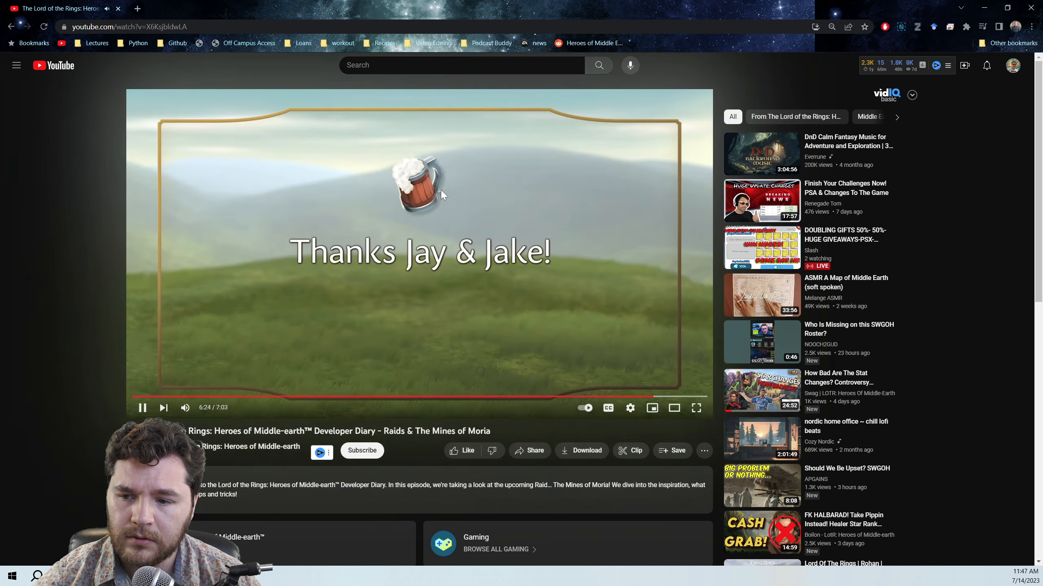
pyautogui.moveTo(691, 397)
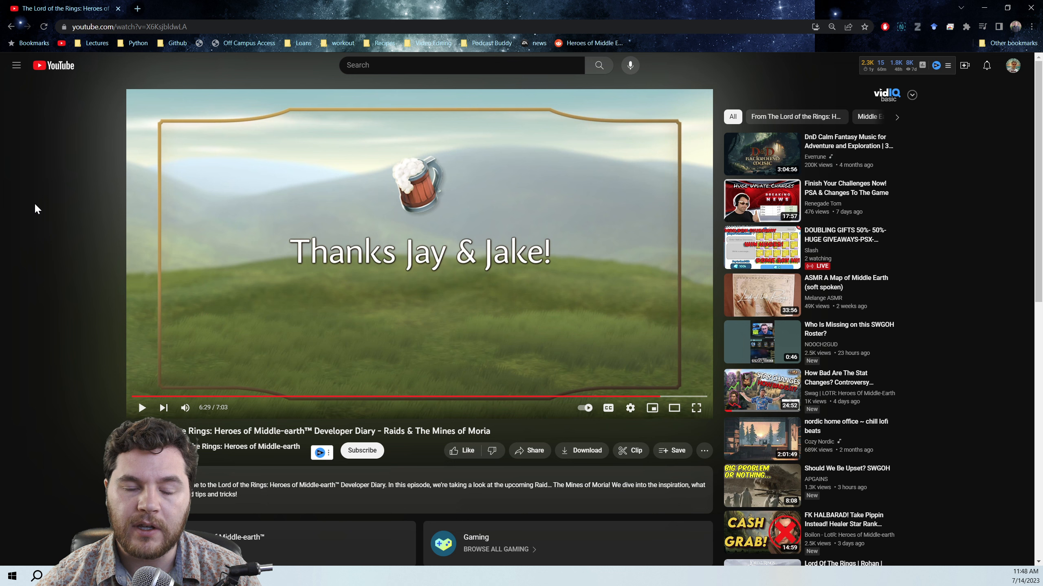
pyautogui.moveTo(73, 186)
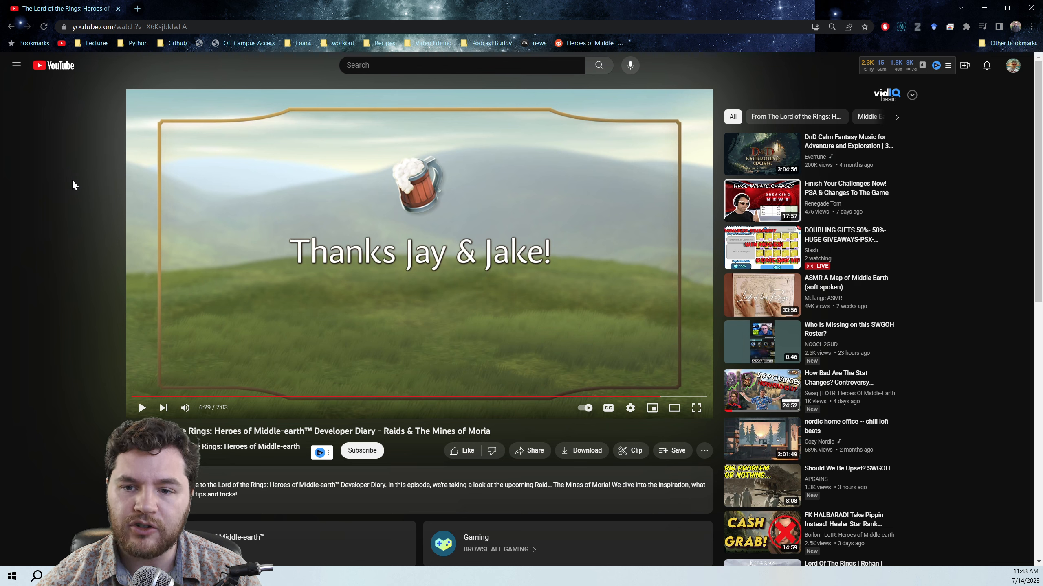
pyautogui.moveTo(45, 145)
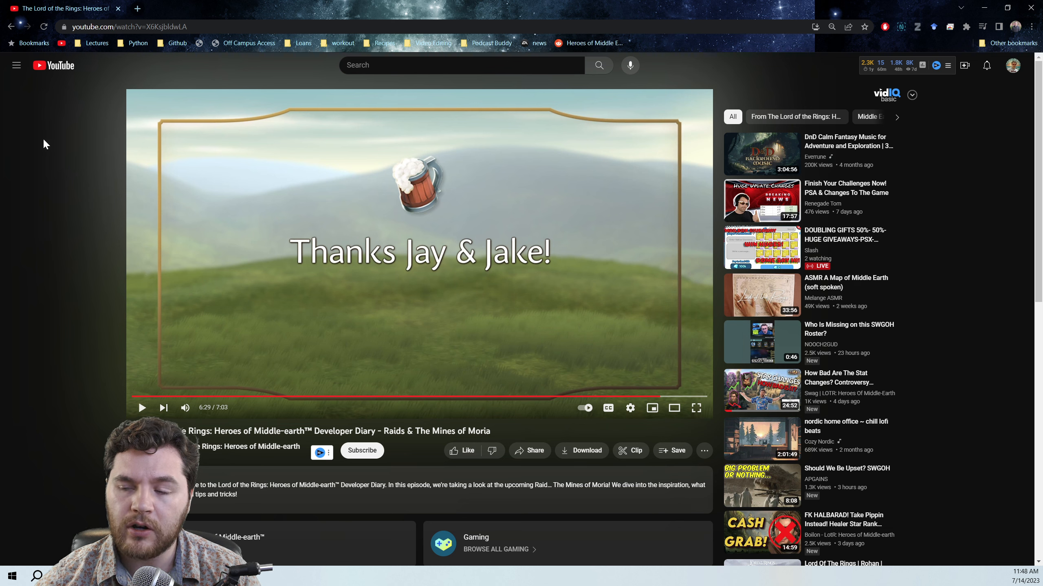
pyautogui.moveTo(54, 155)
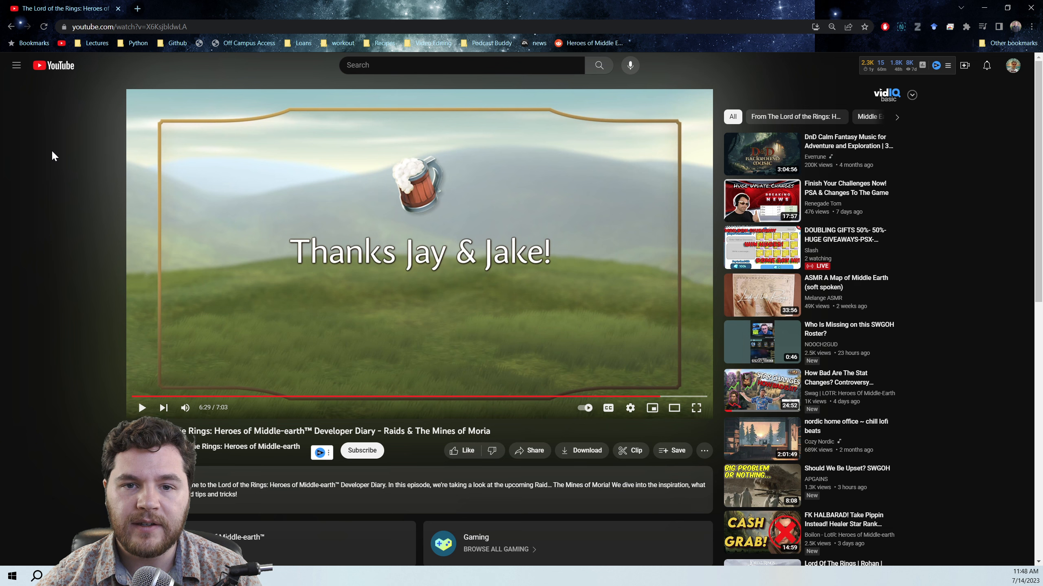
pyautogui.moveTo(80, 158)
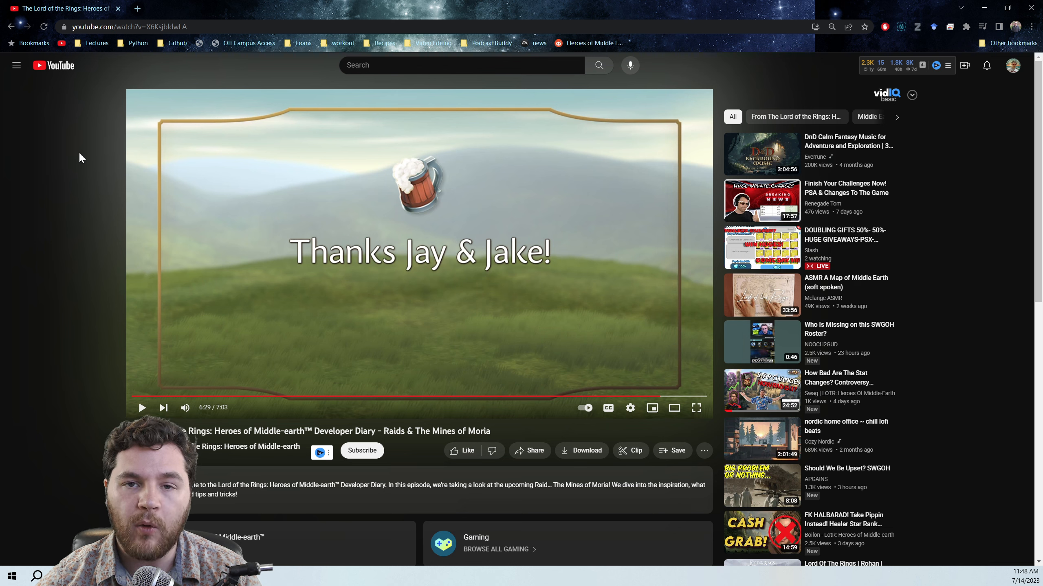